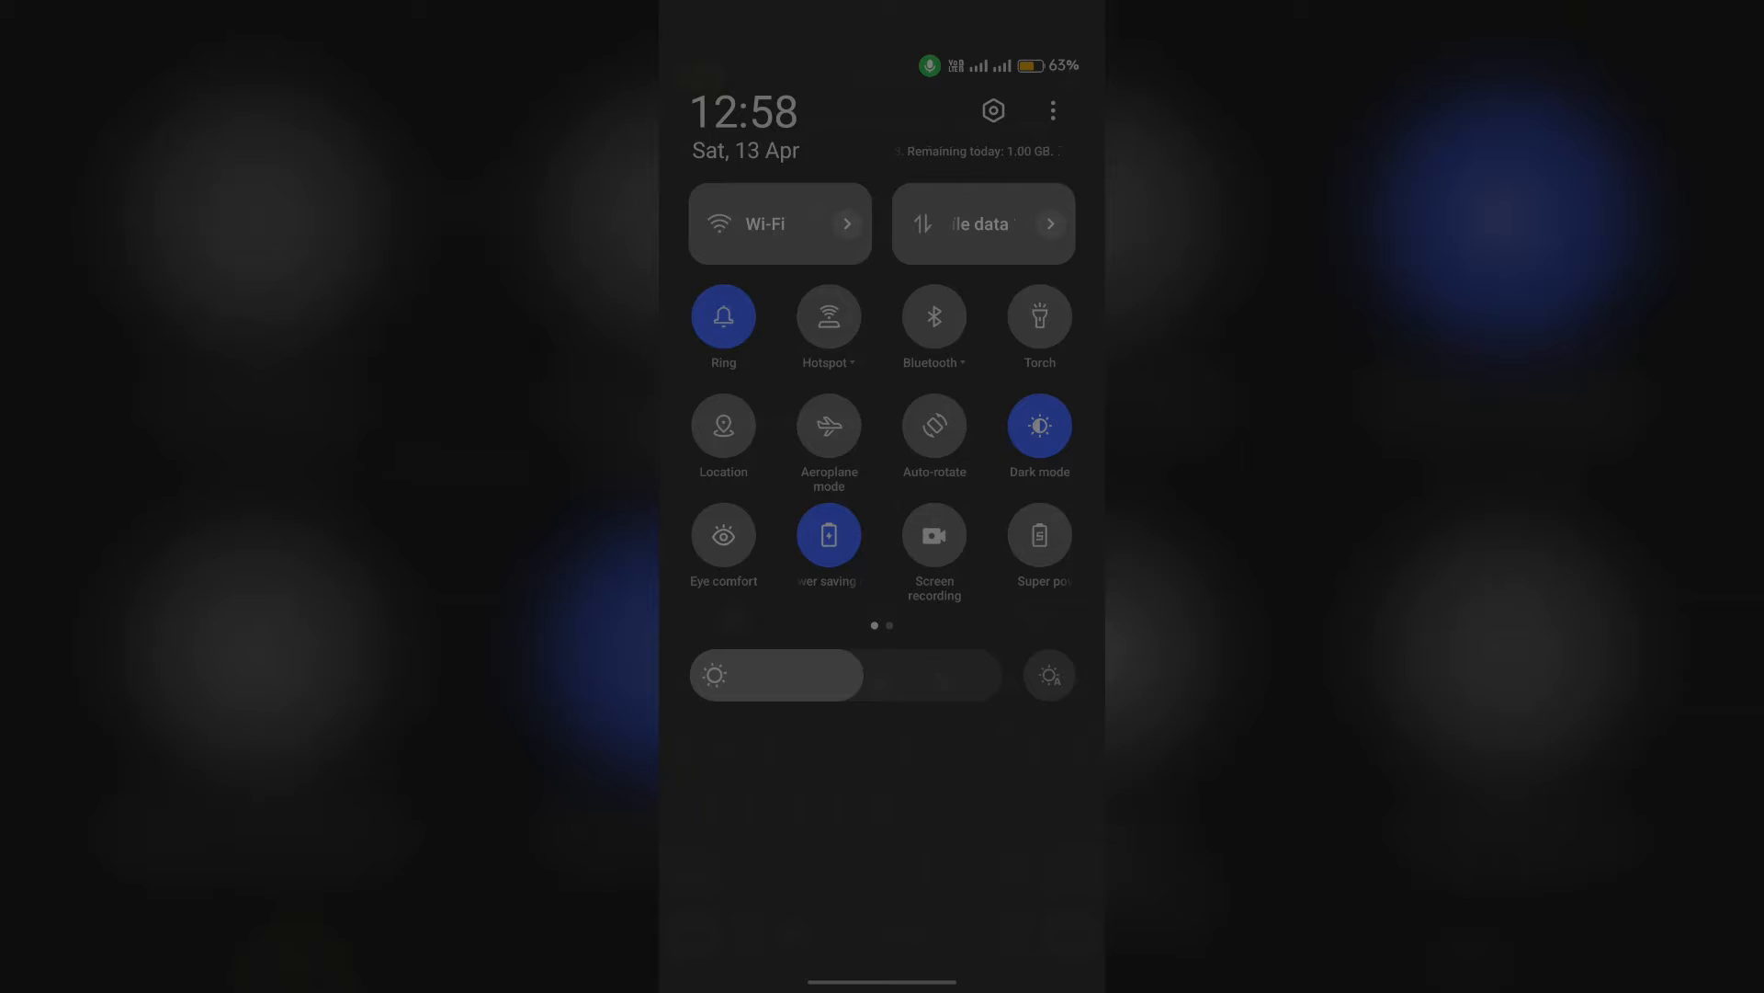
- Toggle aeroplane mode on and then off from Quick Settings
left_click(828, 438)
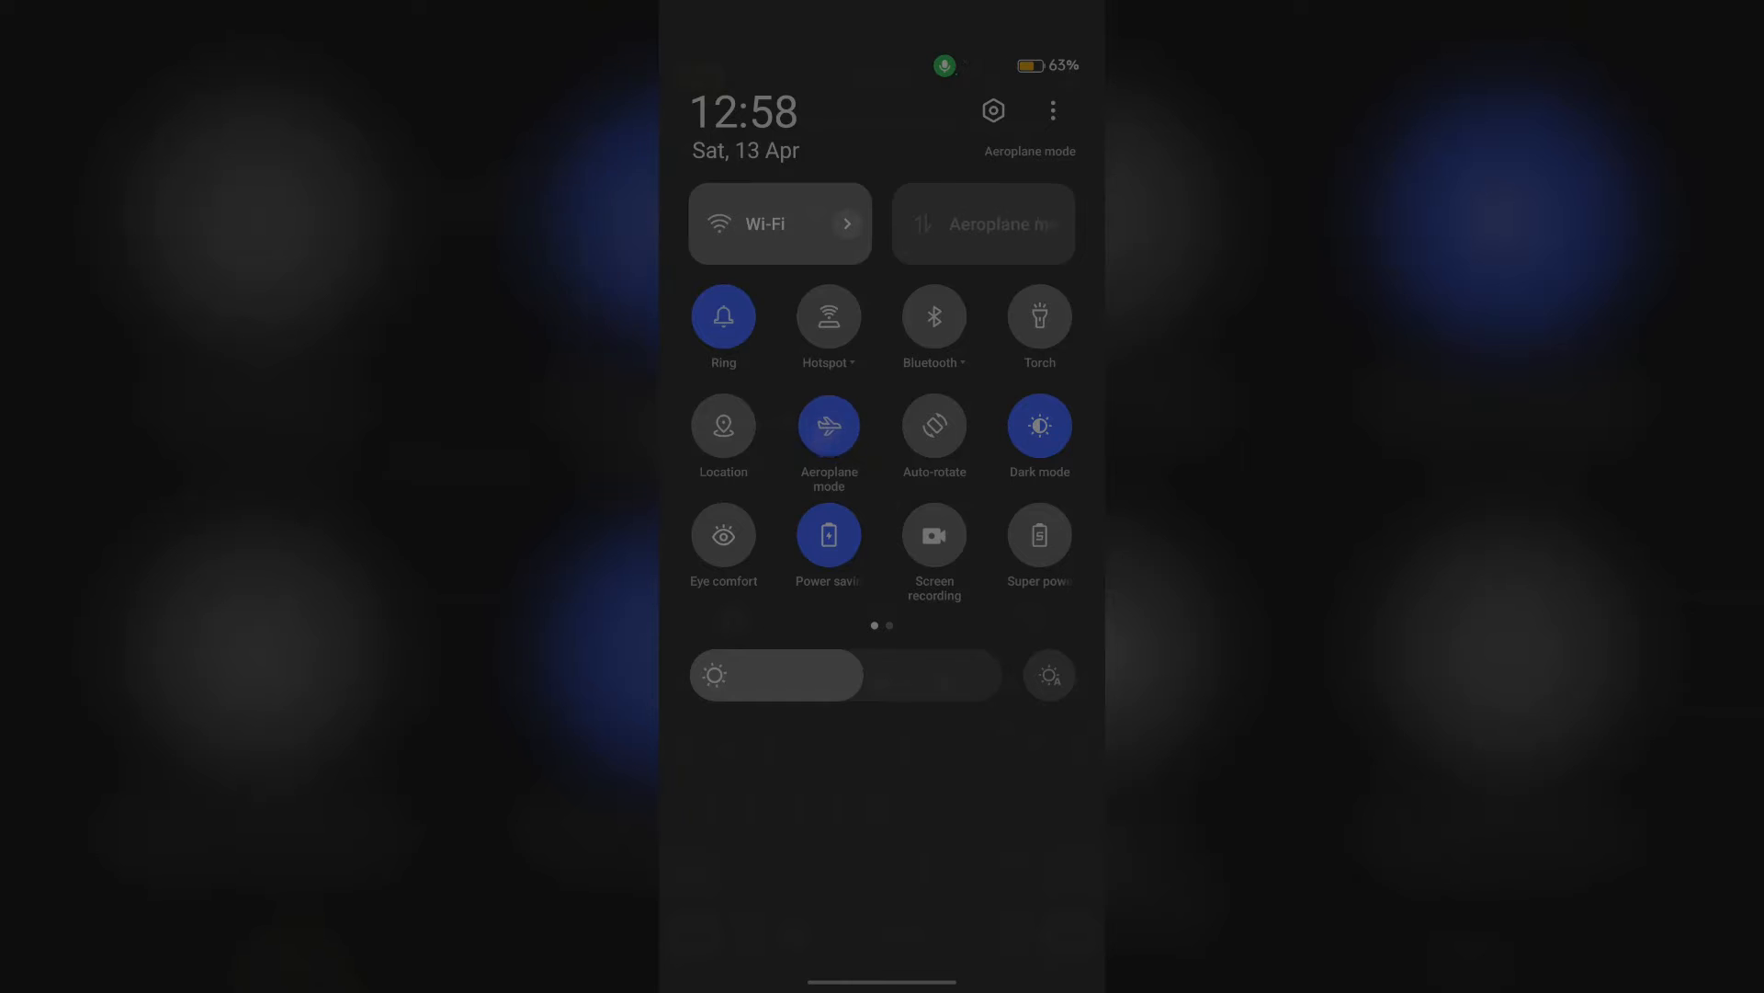
left_click(828, 426)
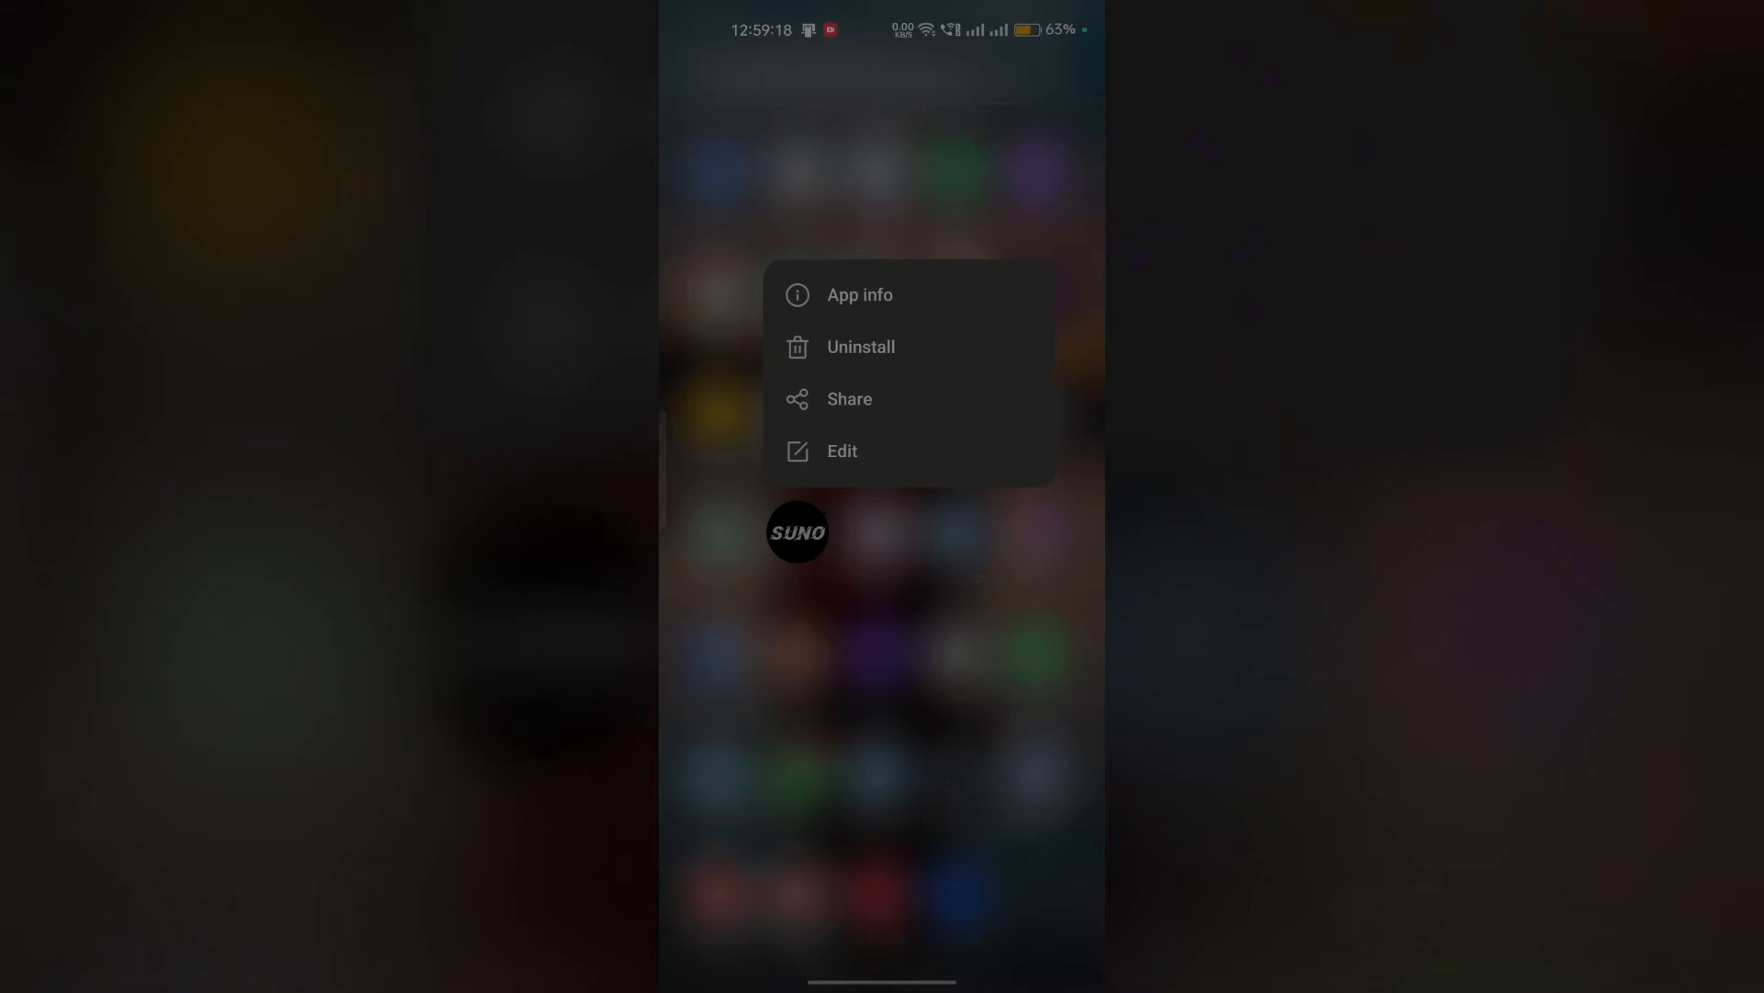
- Open Suno's App info and clear its cache from storage usage
left_click(858, 295)
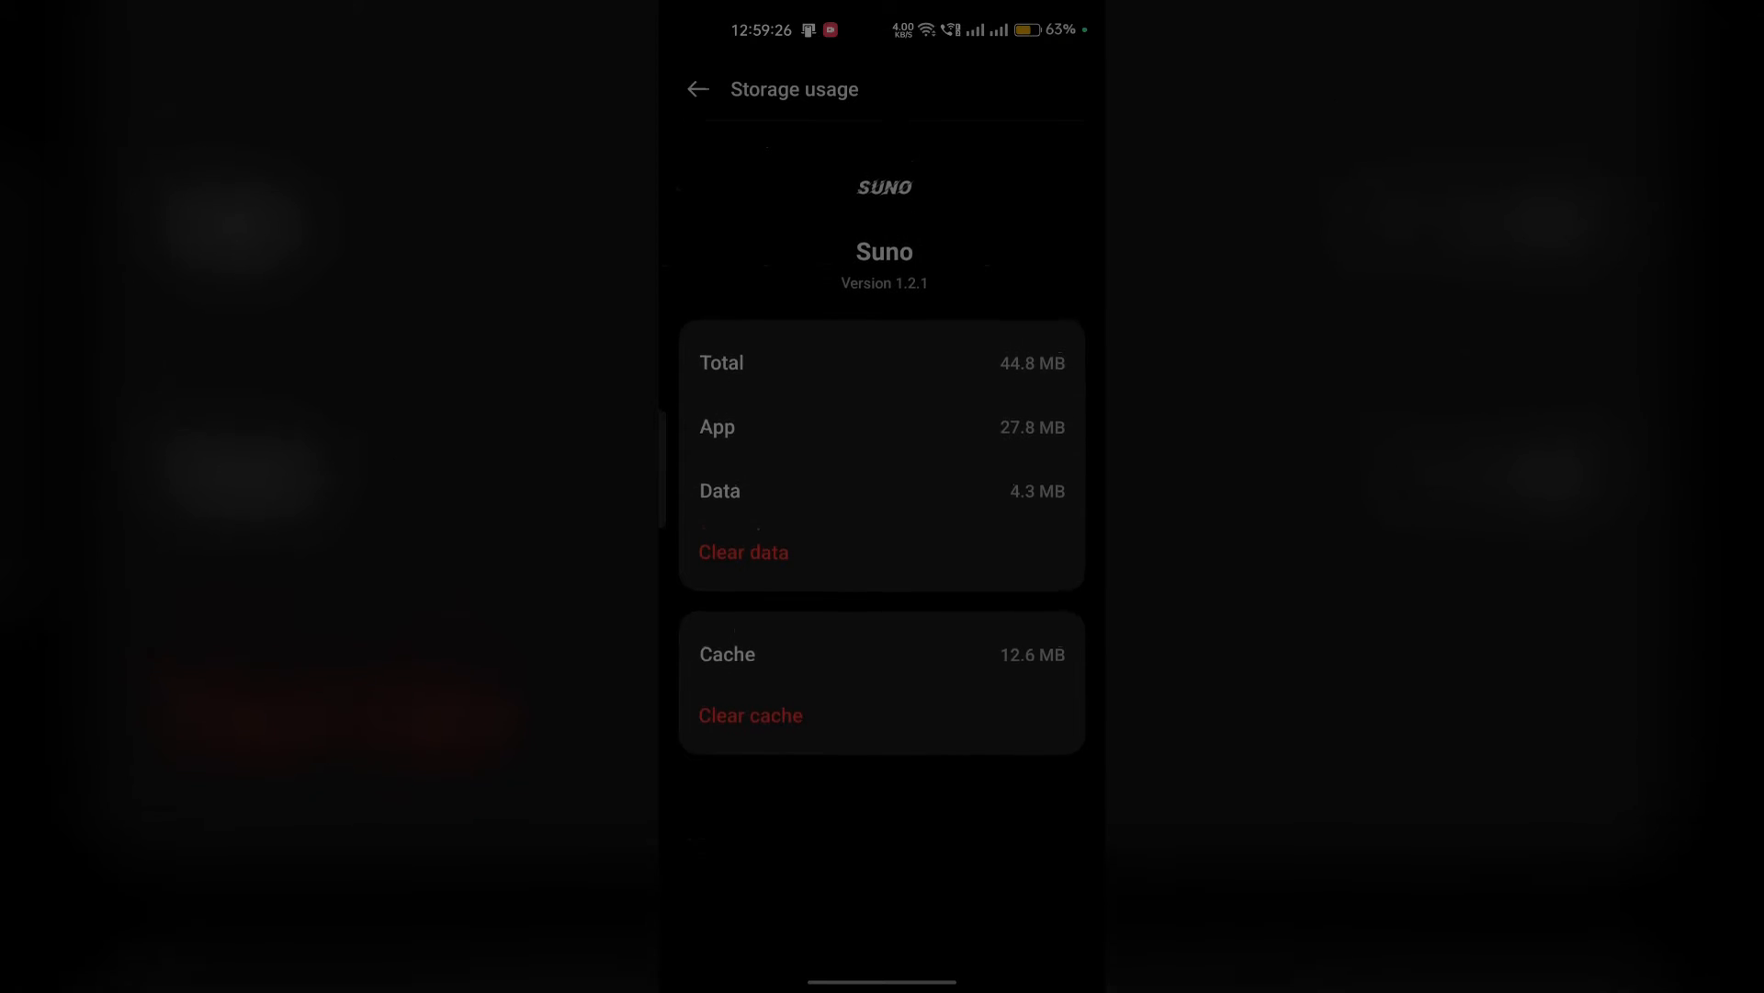
left_click(749, 715)
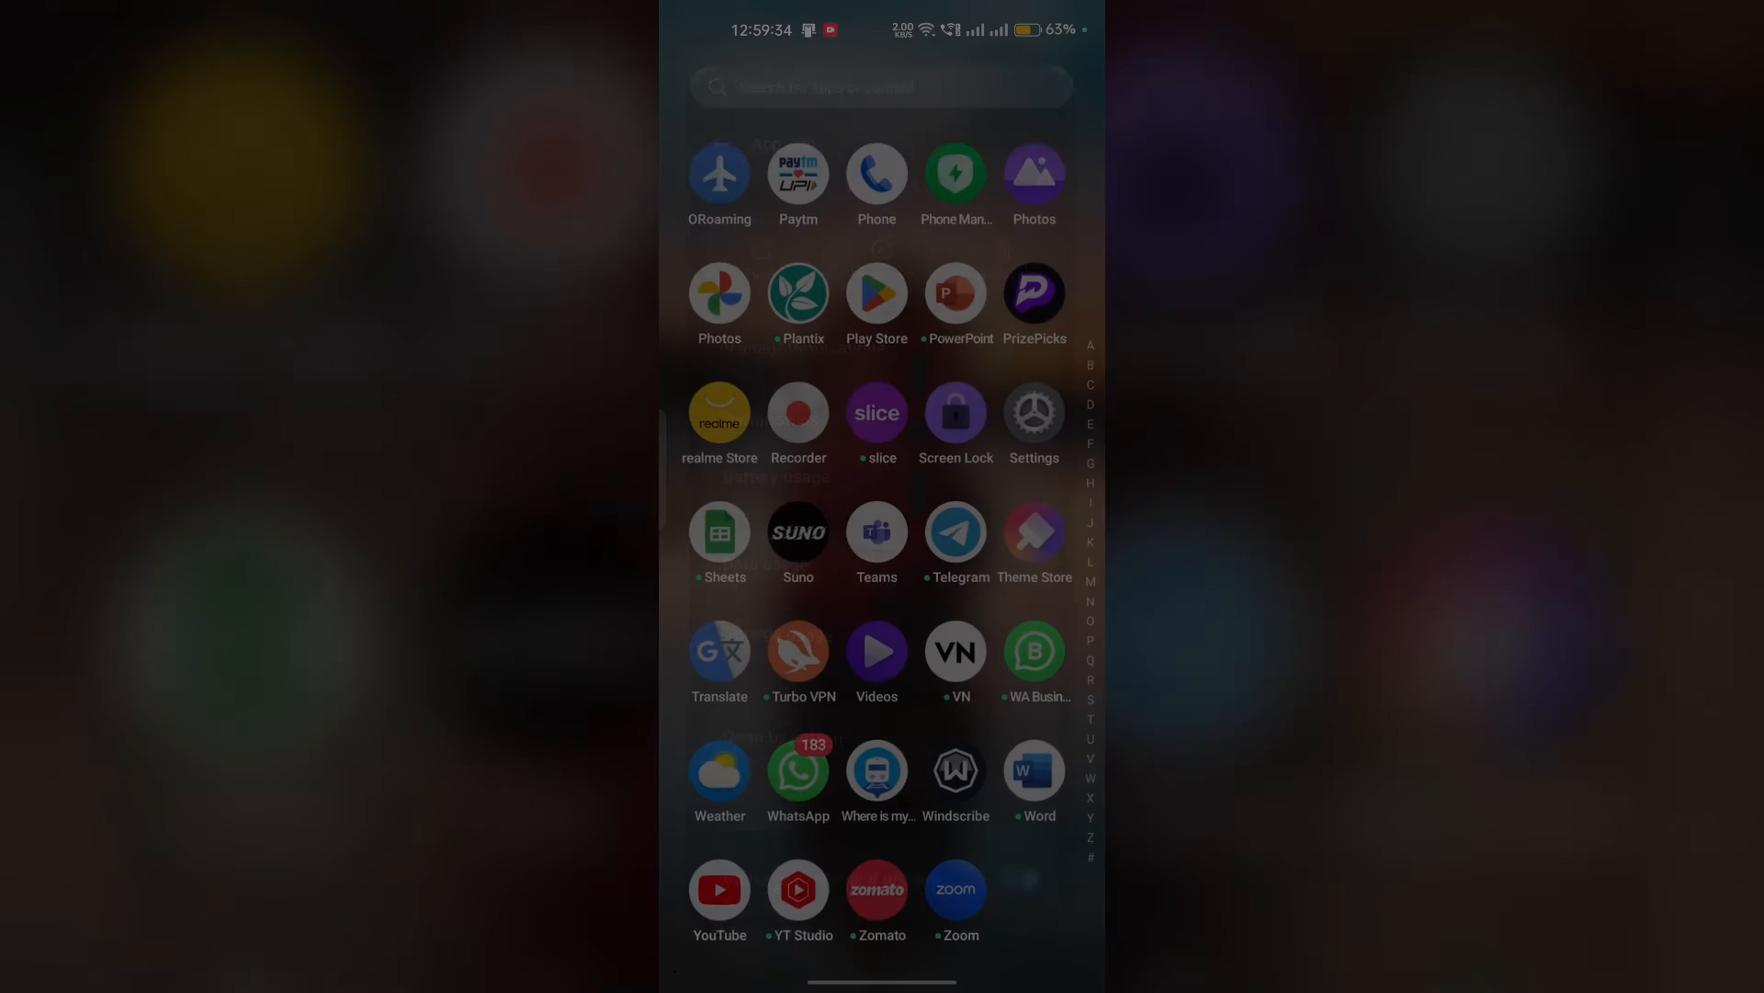
- Uninstall Suno from its launcher shortcut menu and confirm removing its data
left_click(797, 531)
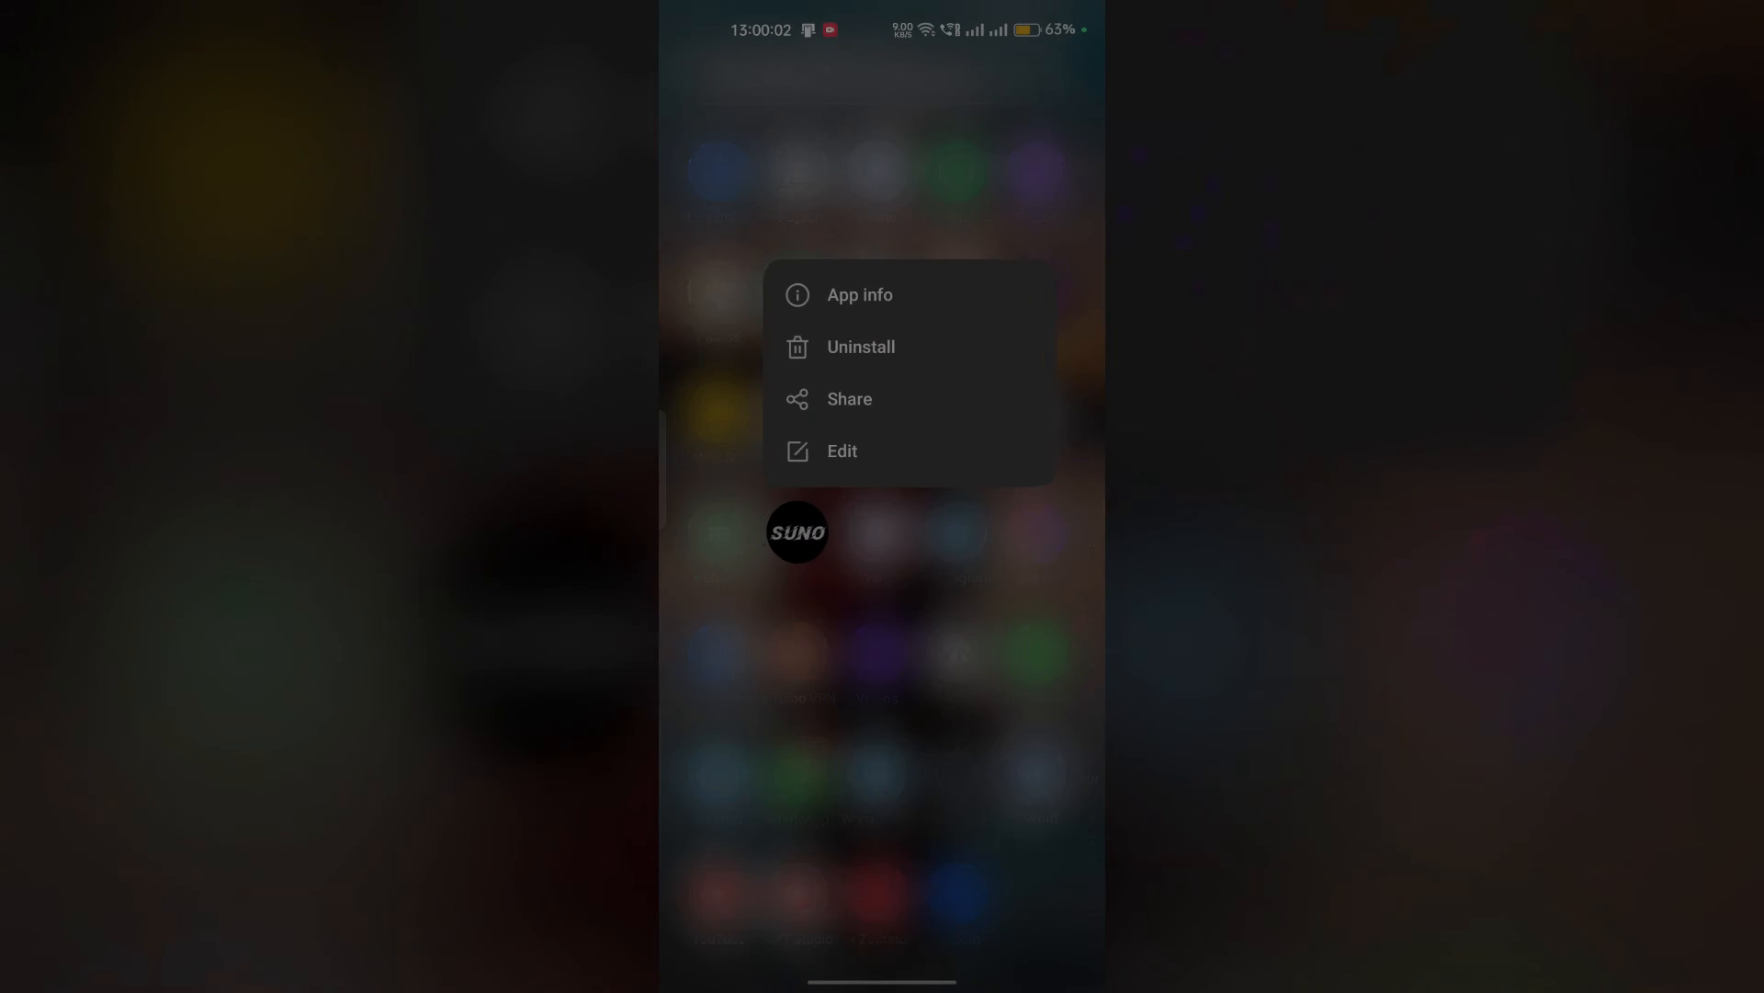
left_click(861, 347)
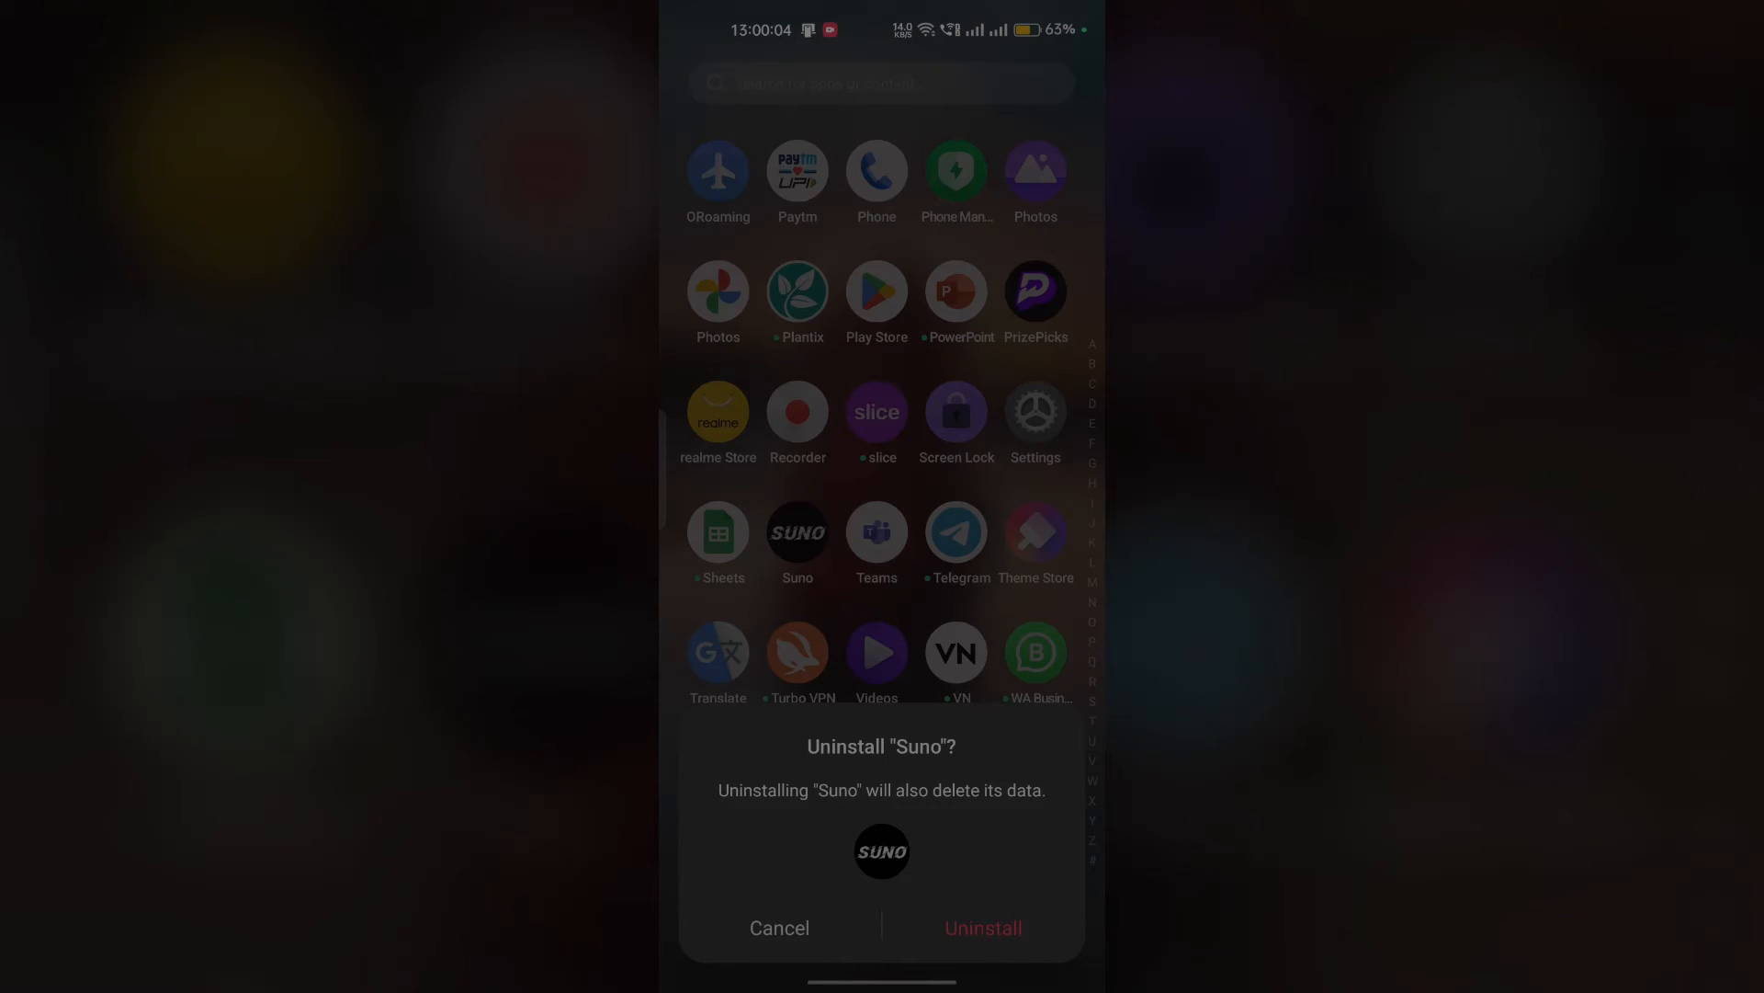
left_click(778, 928)
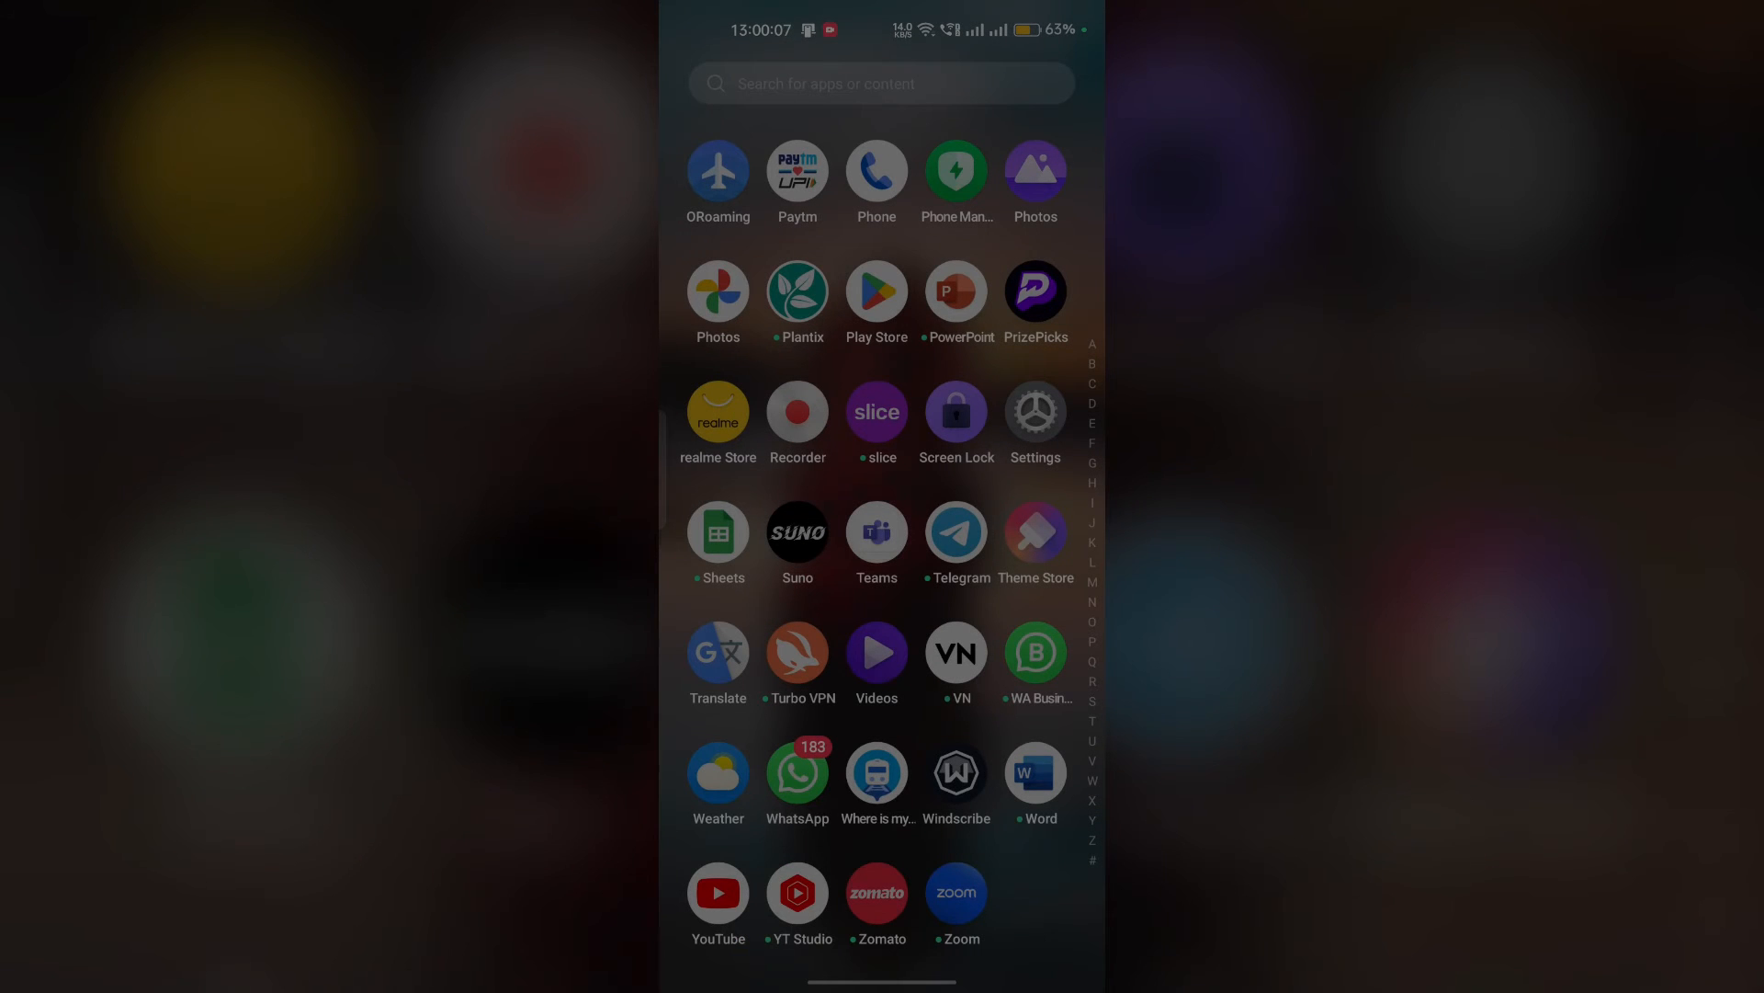
scroll("down", 3)
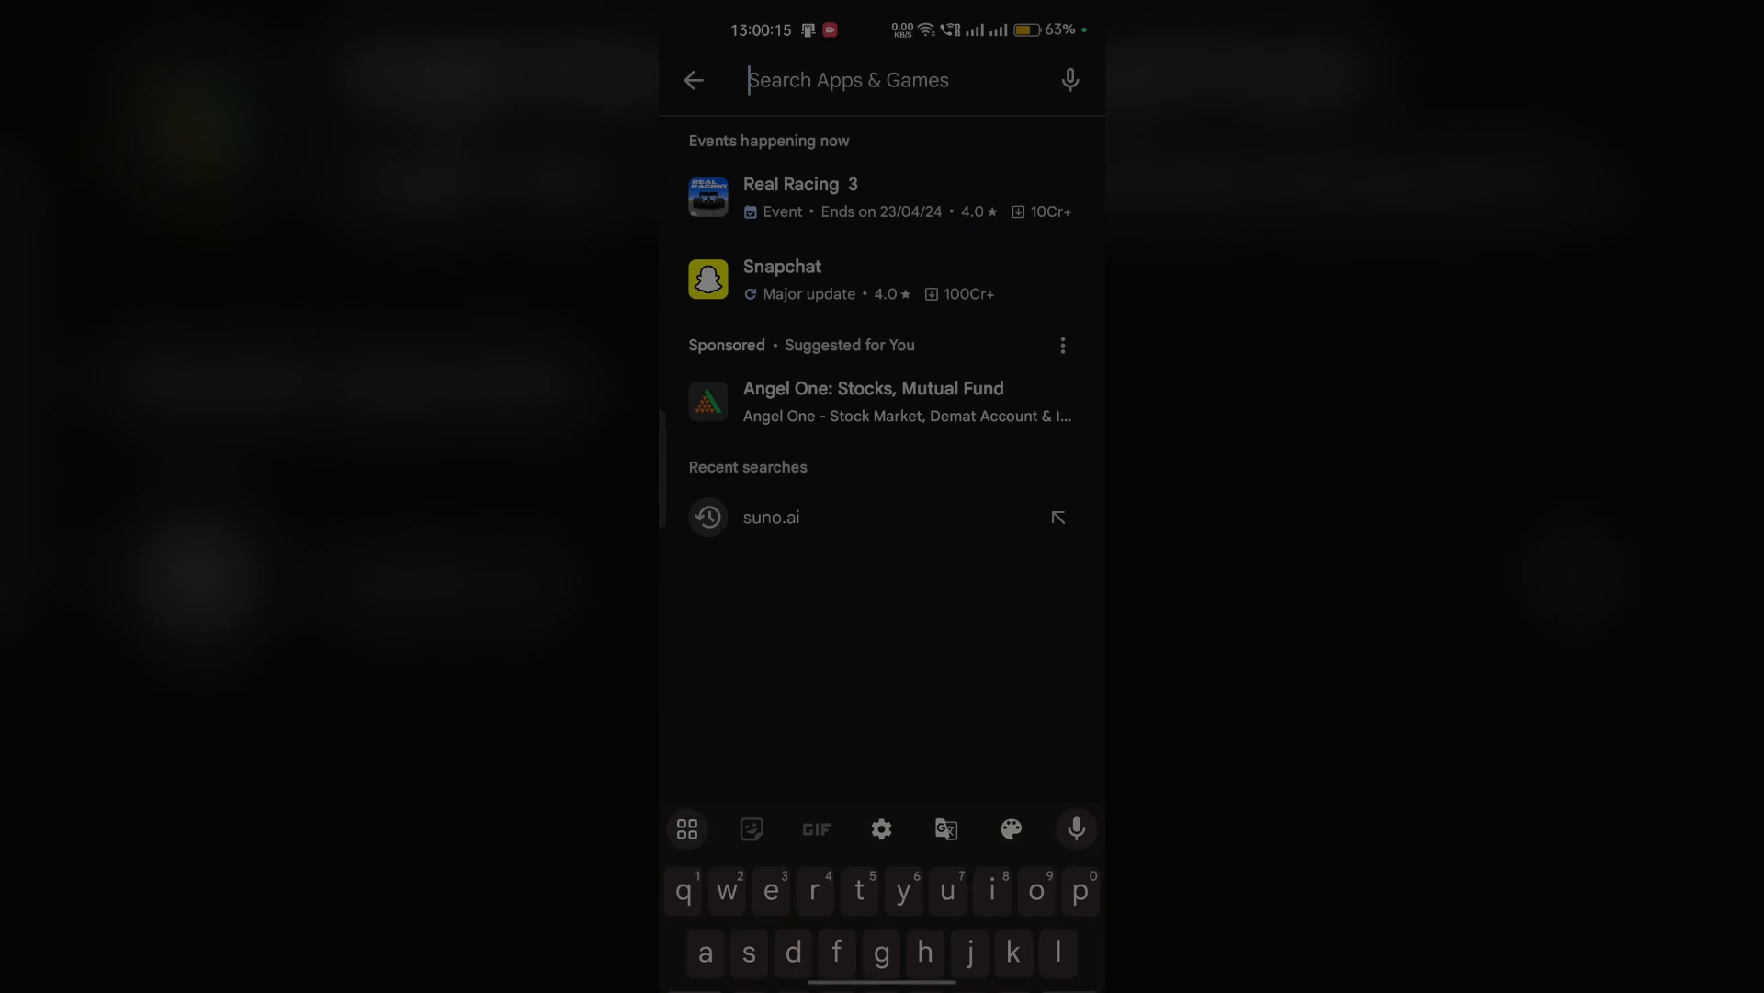
- Reopen the recent 'suno.ai' Play Store search and open the Suno AI listing
left_click(770, 516)
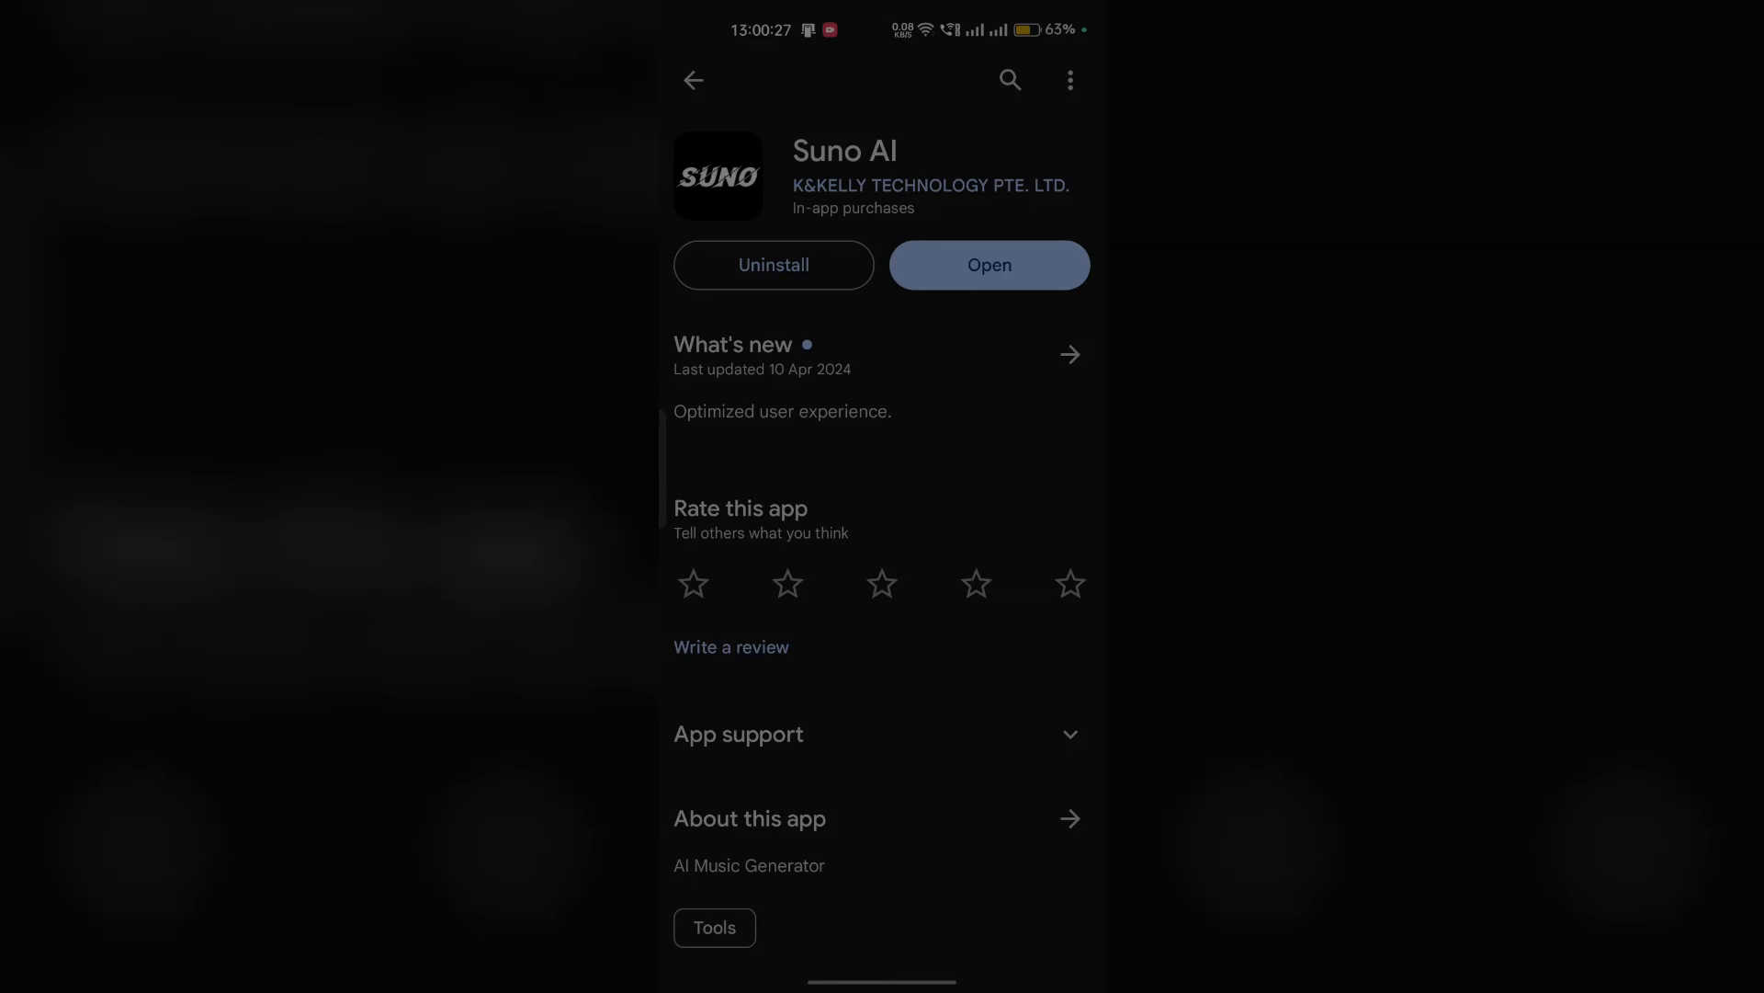
left_click(988, 264)
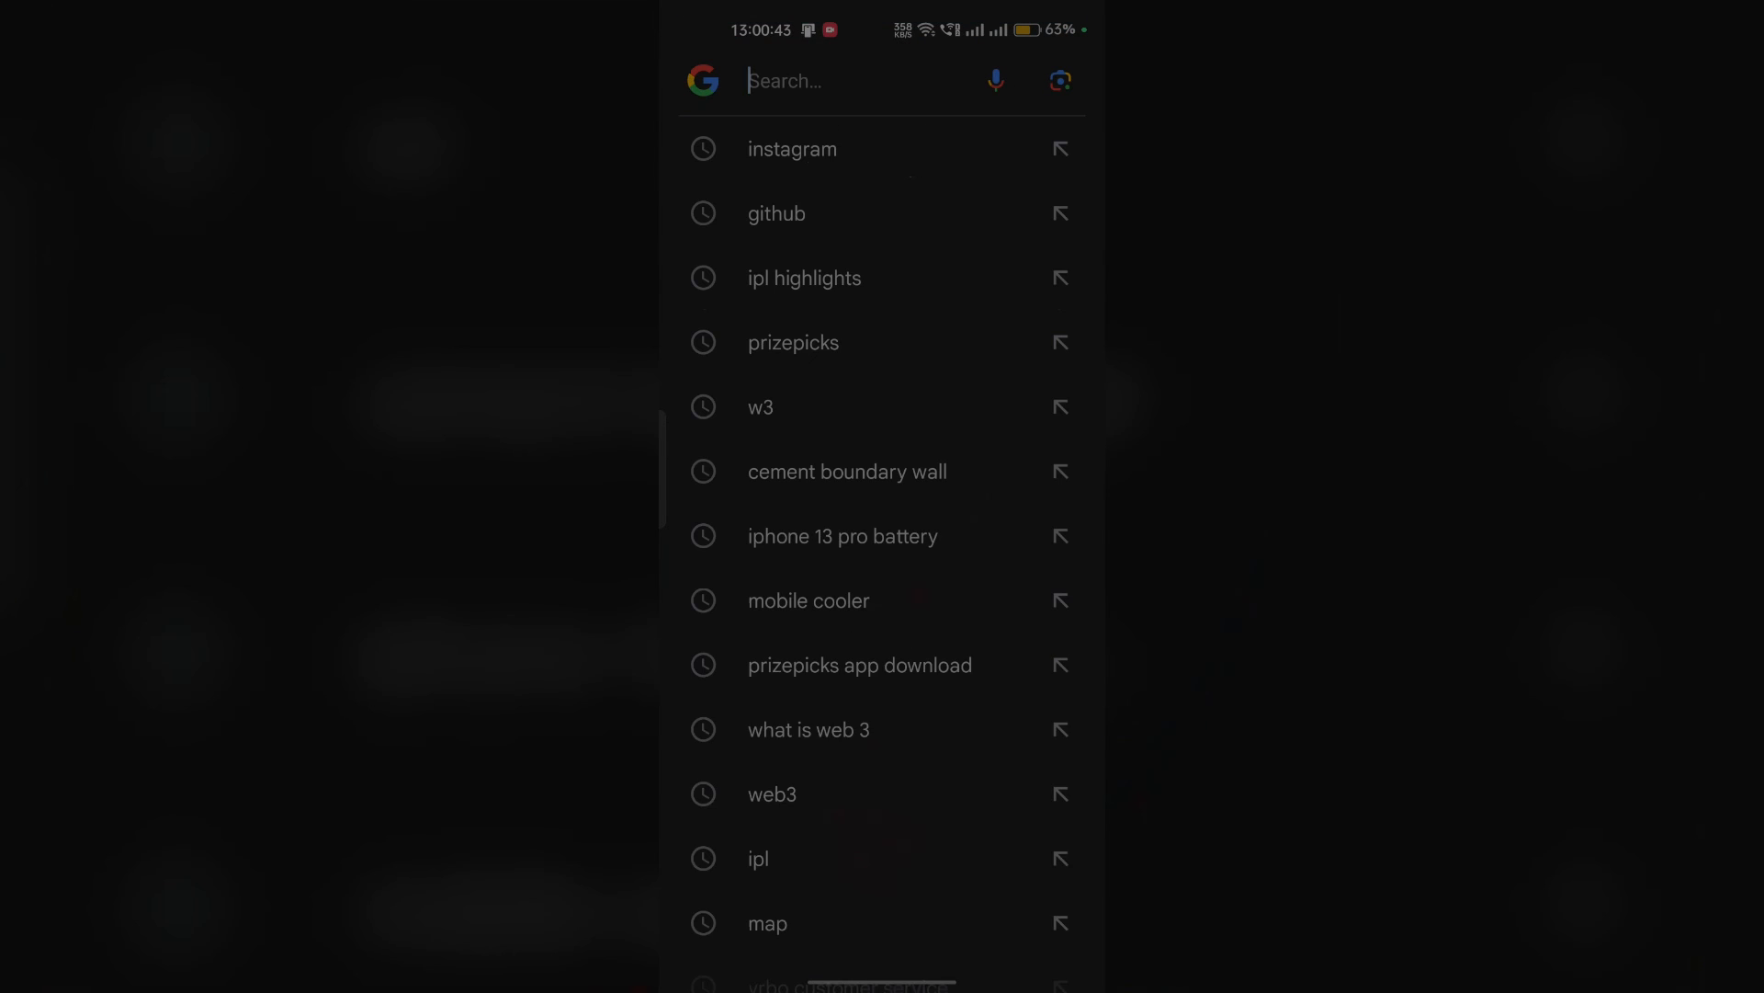
- Search Google for 'suno cus' and open the 'Terms of Service - Suno AI' result
type("sunoai")
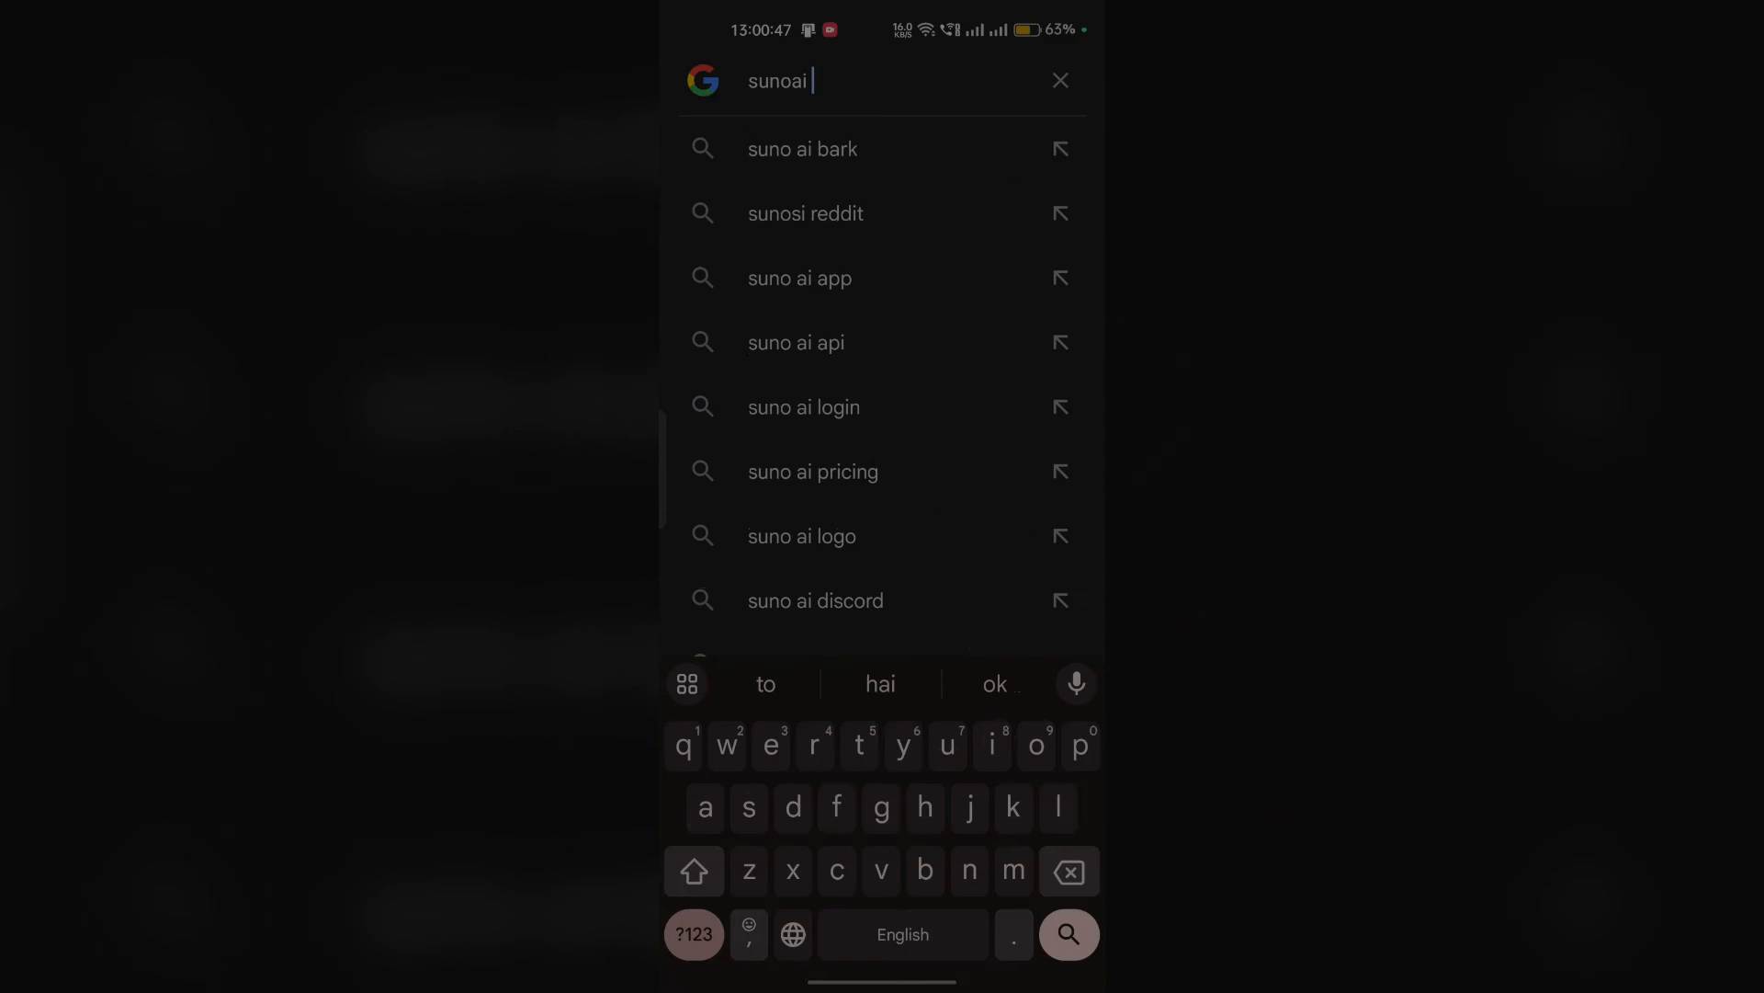
type("customer")
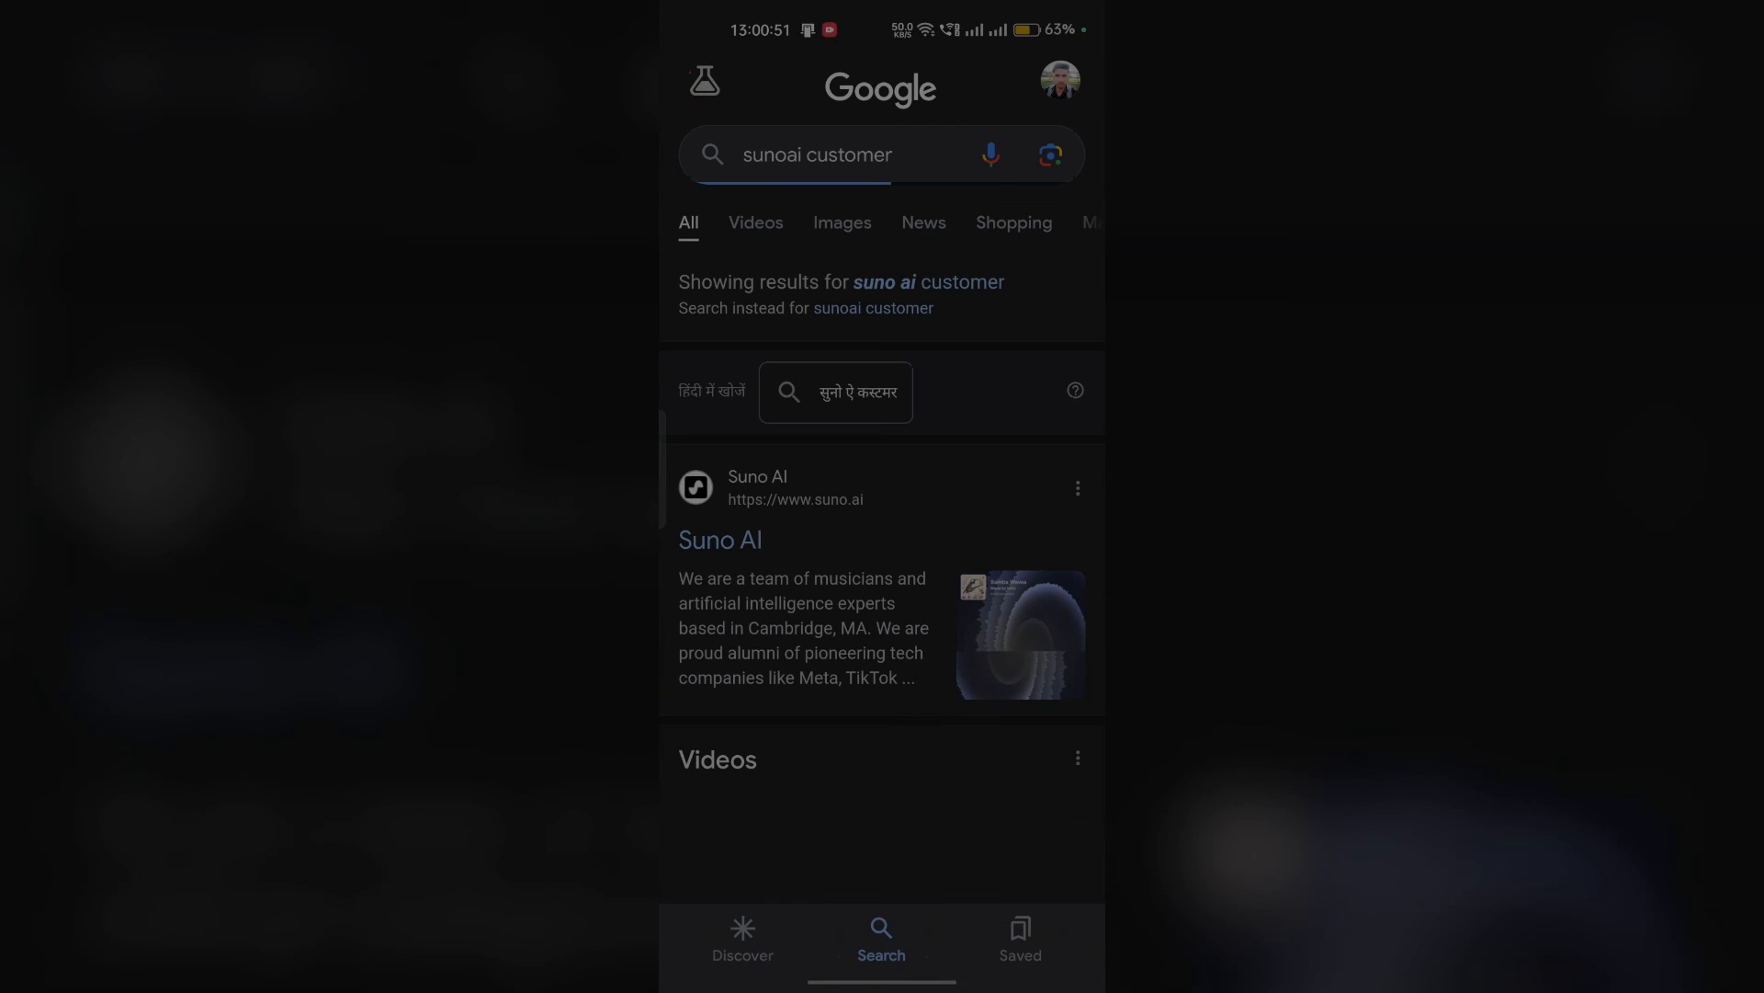
scroll("down", 3)
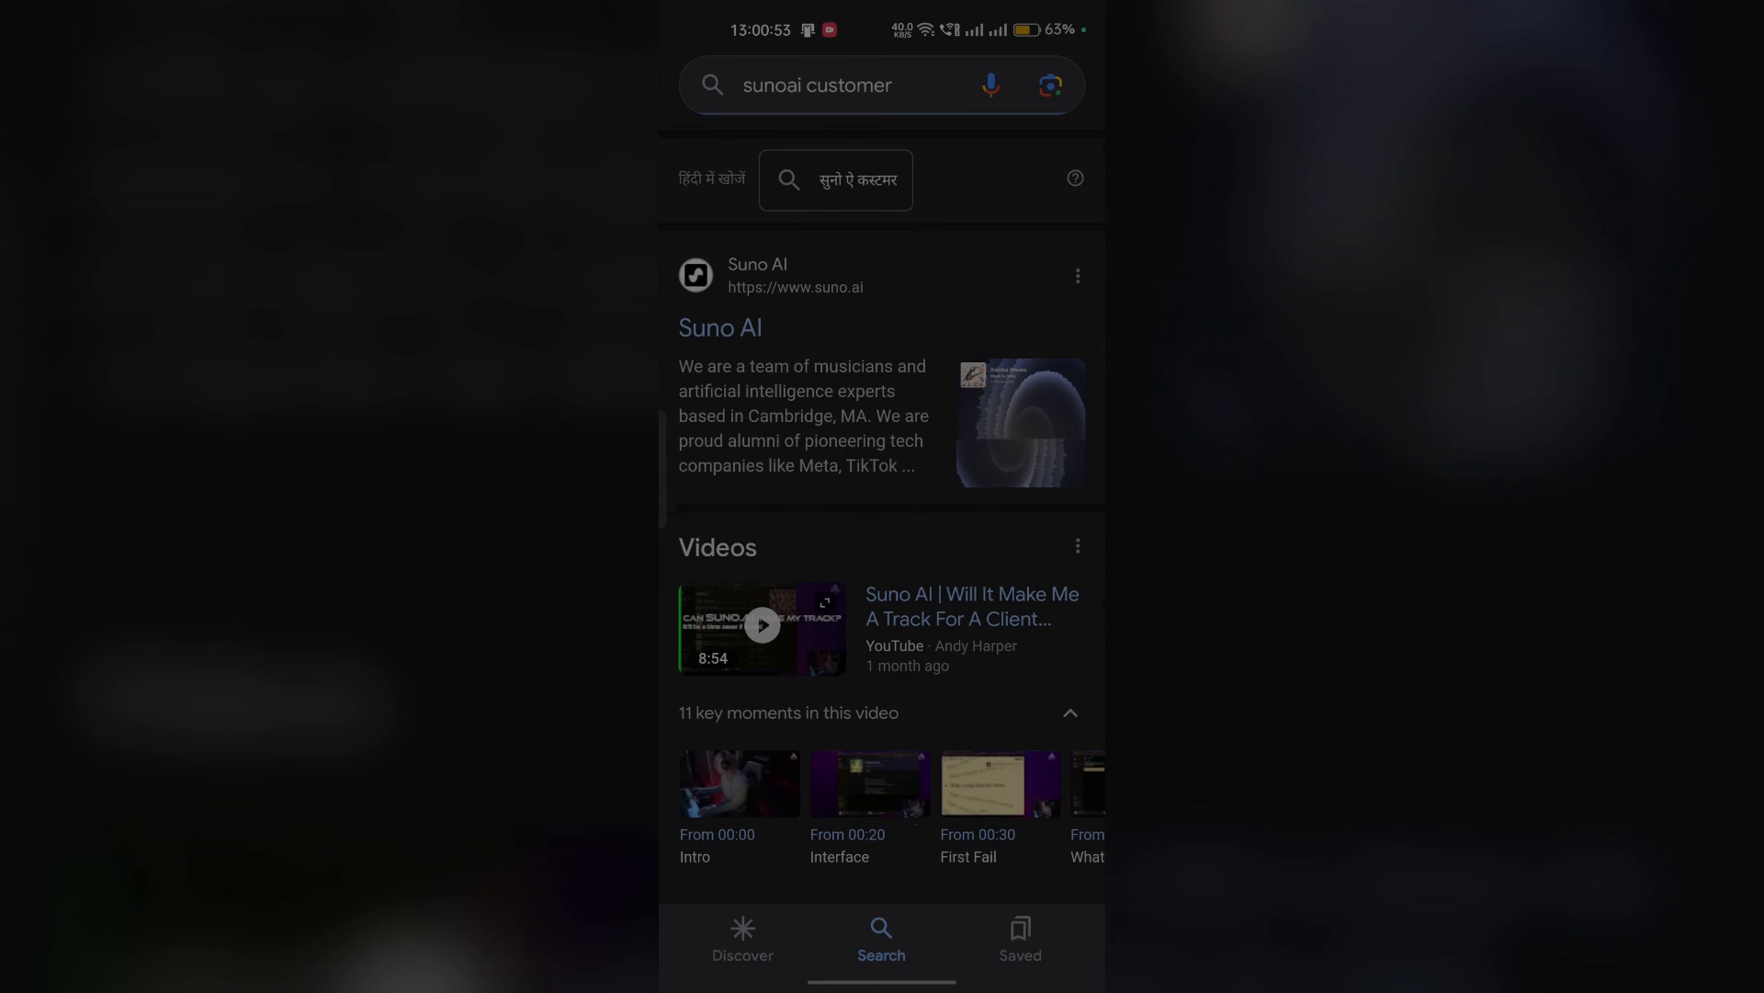
scroll("down", 3)
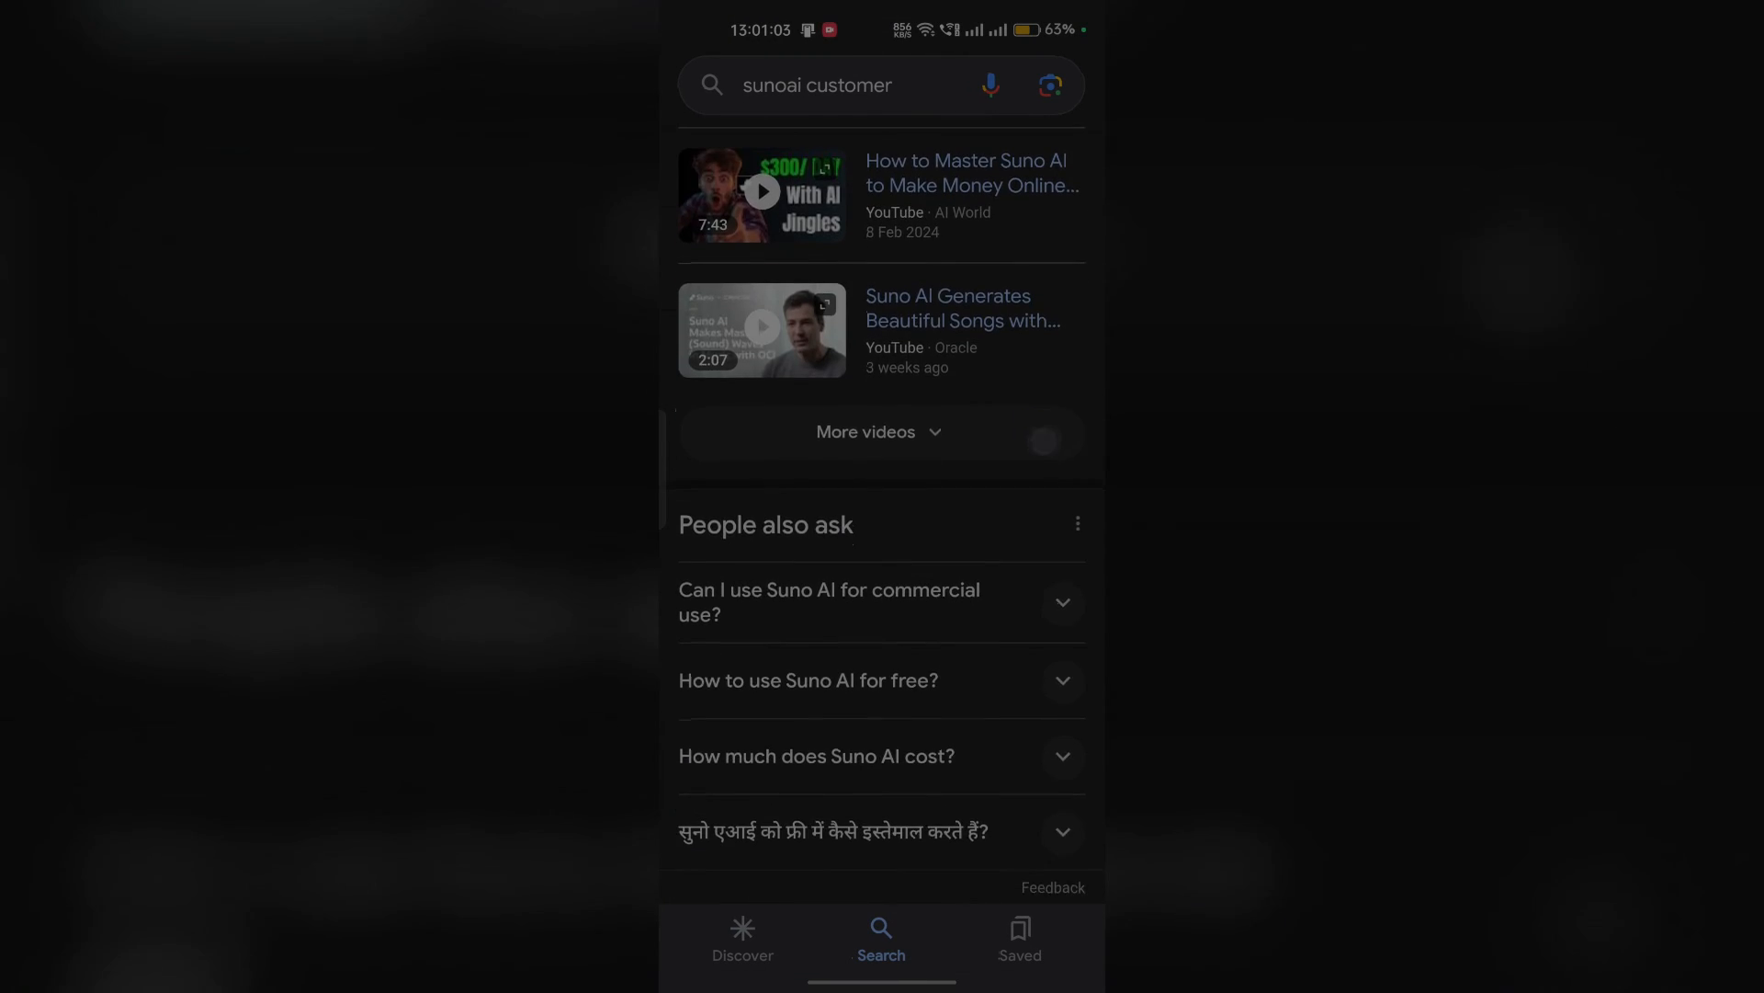
scroll("down", 3)
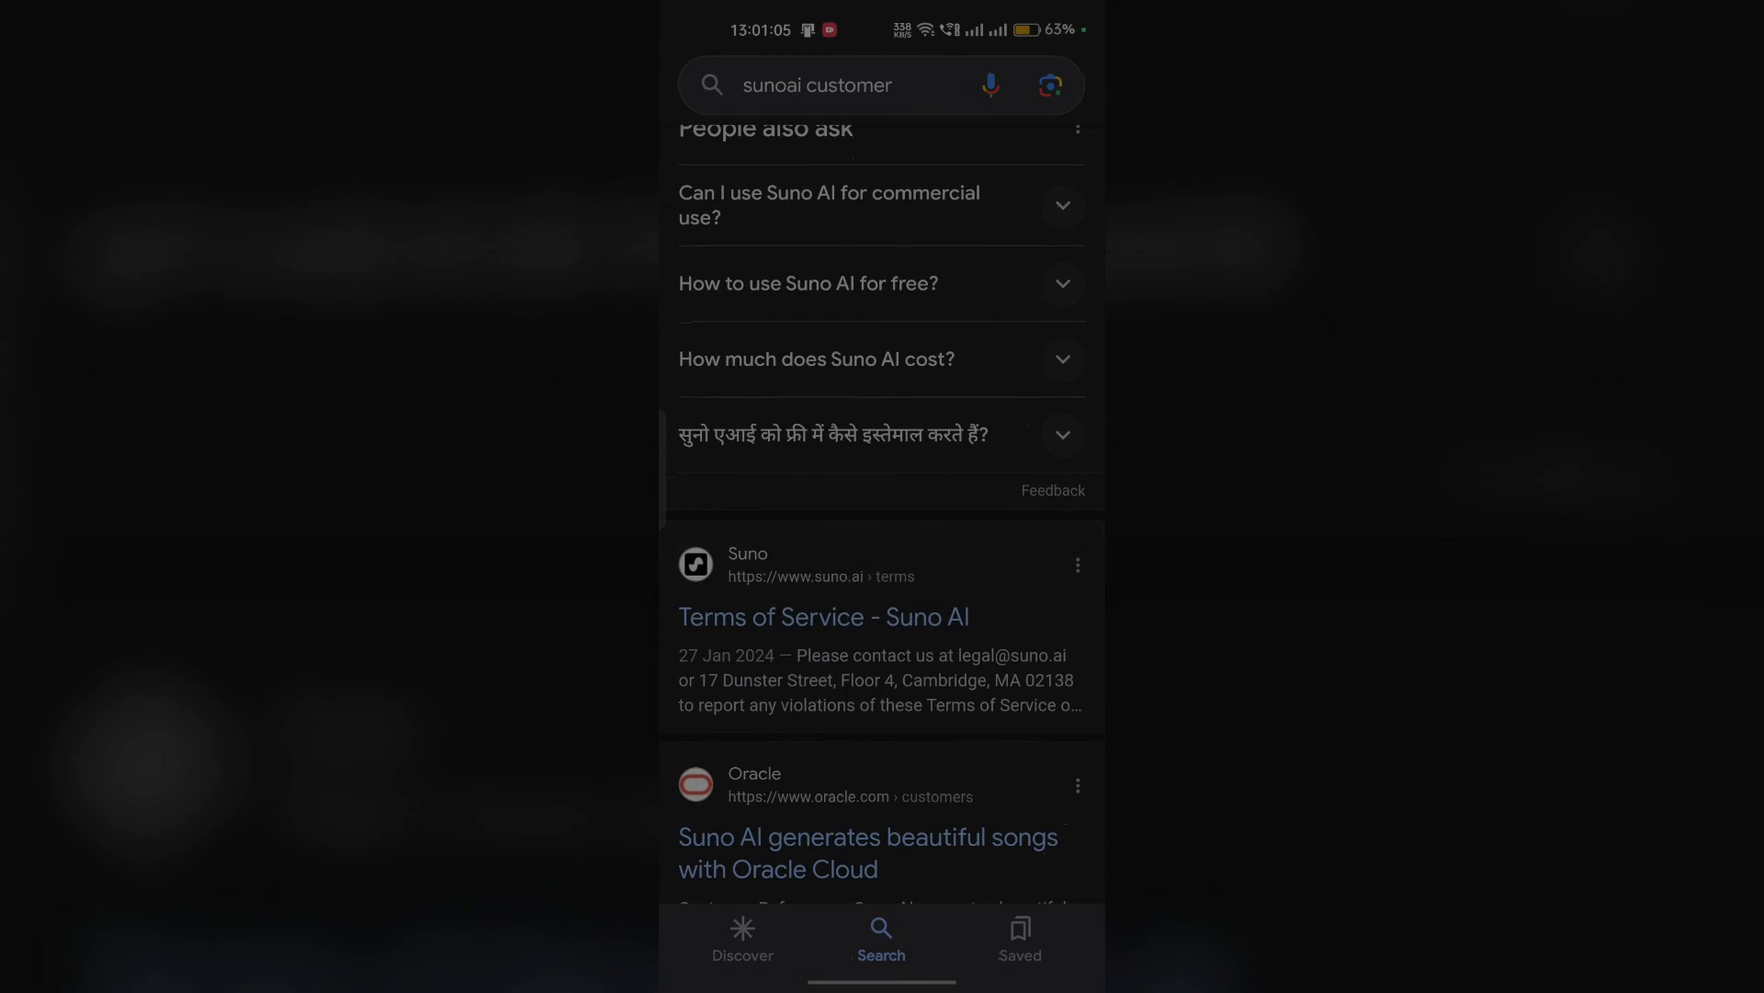
left_click(822, 617)
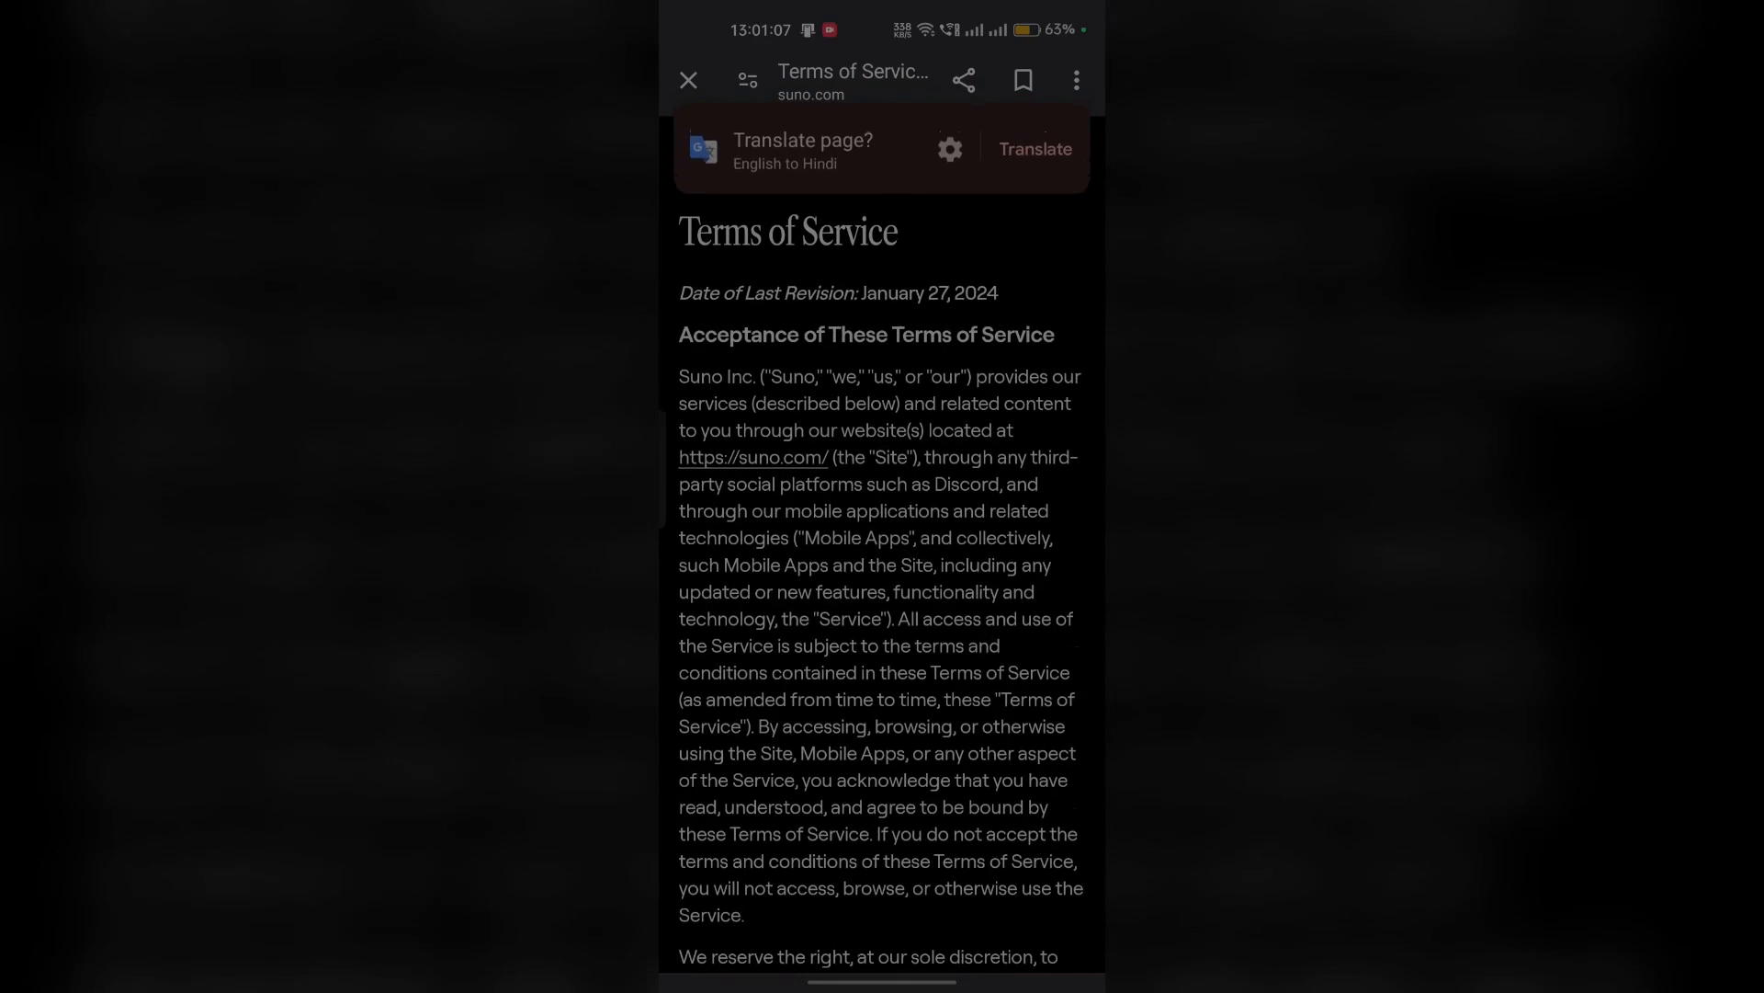